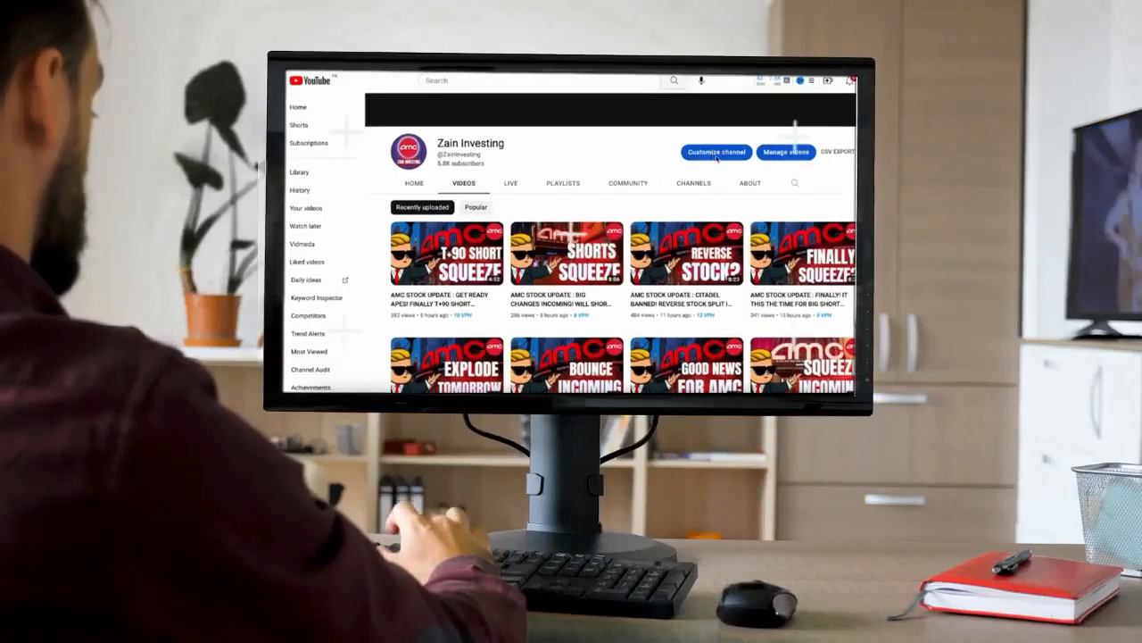
scroll(down, 3)
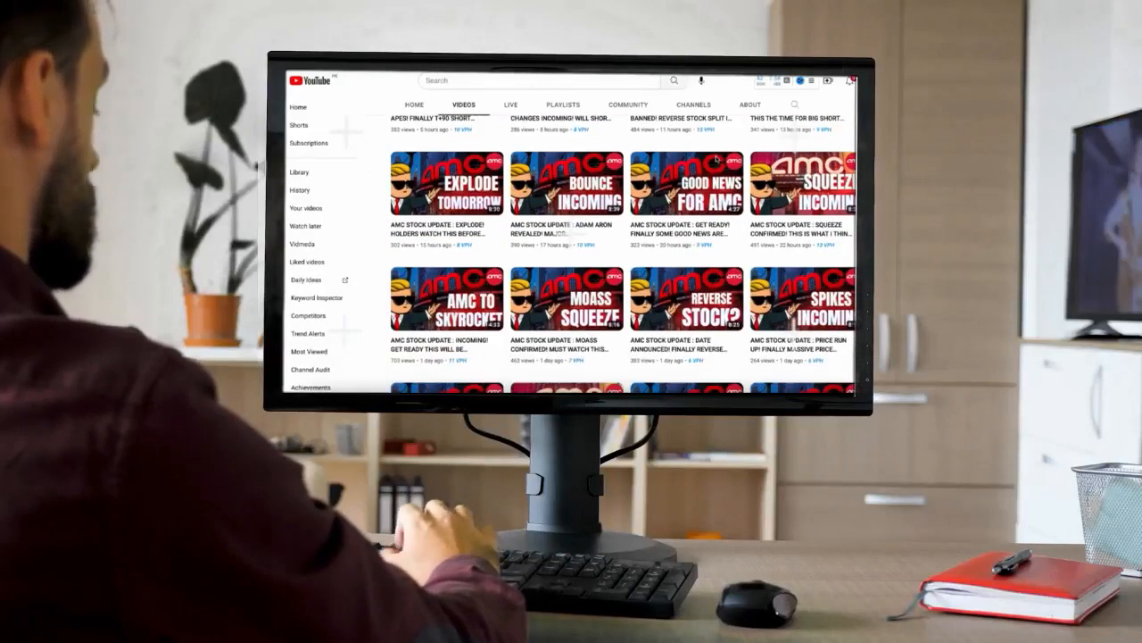
scroll(down, 3)
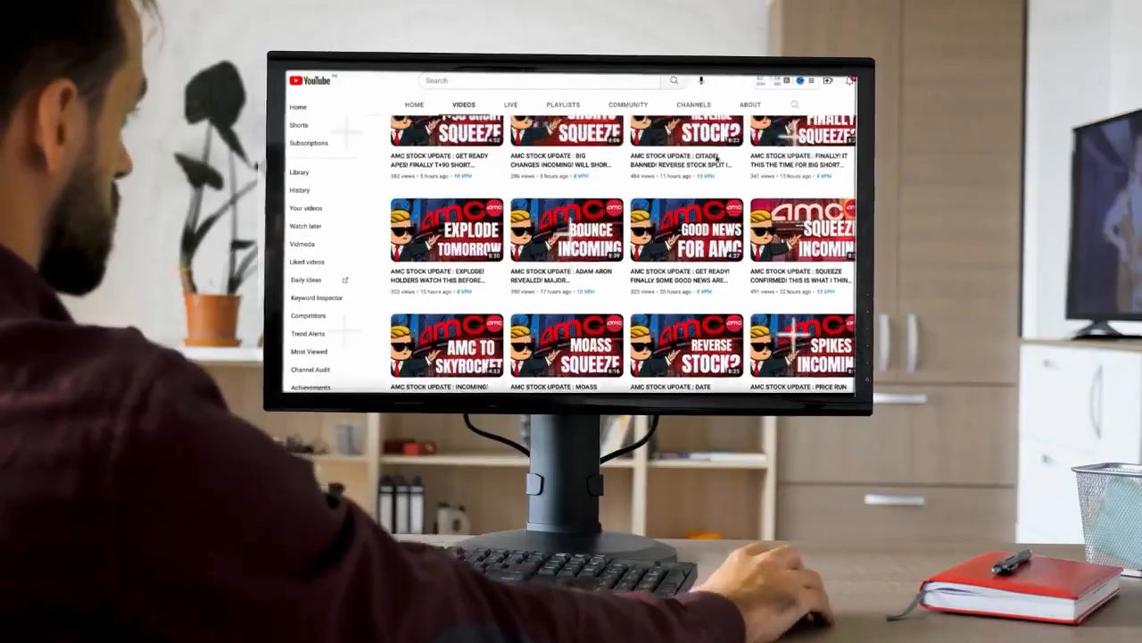